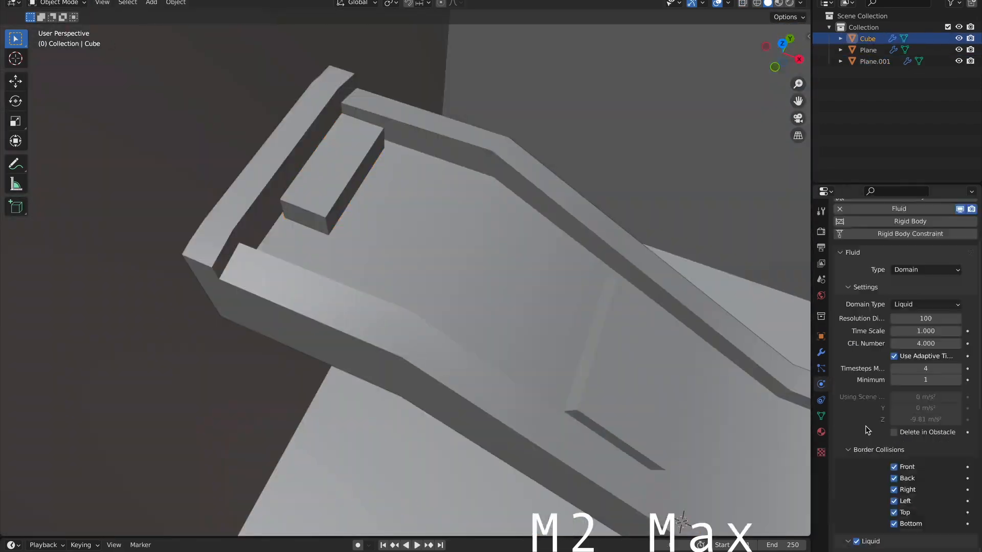
- Play back the baked liquid simulation flowing down the sloped channel
{"action": "left_click", "coordinate": [417, 545]}
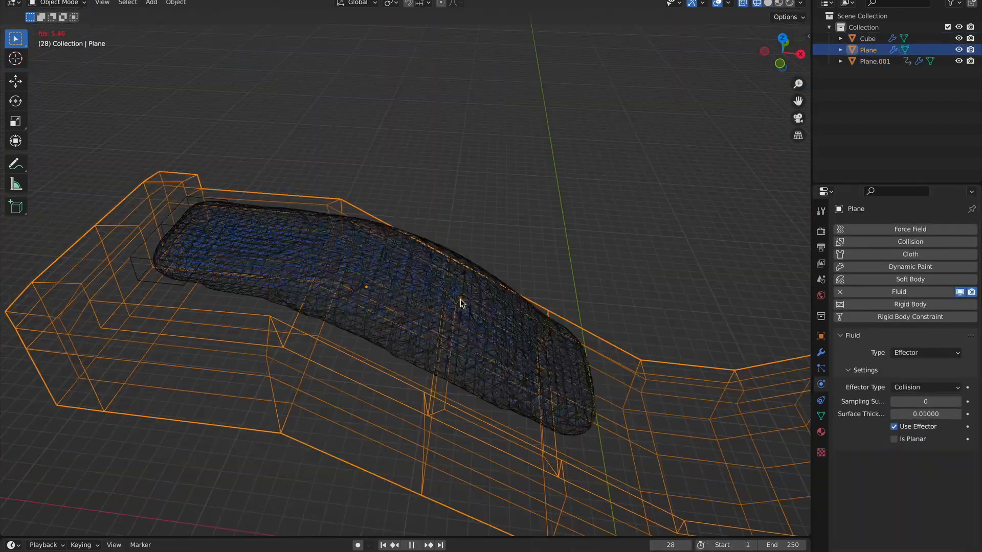